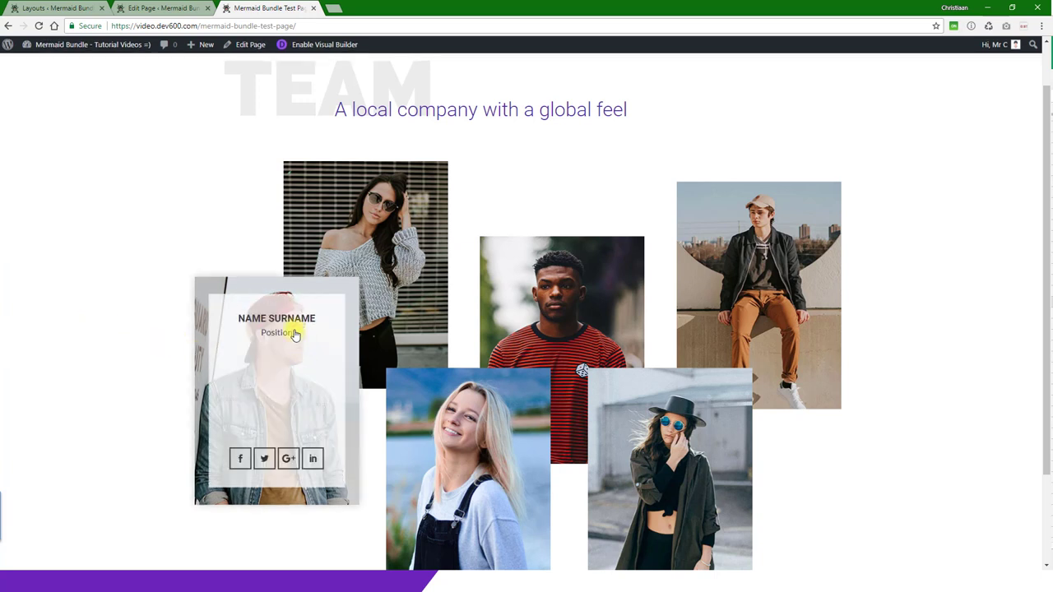
{"action": "mouse_move", "coordinate": [260, 410]}
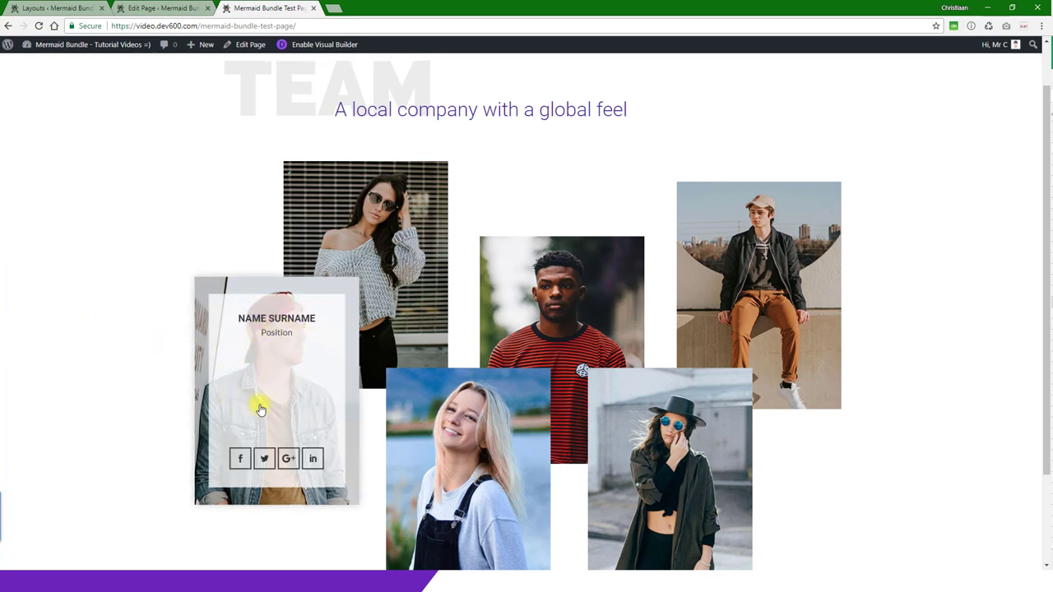
{"action": "mouse_move", "coordinate": [312, 457]}
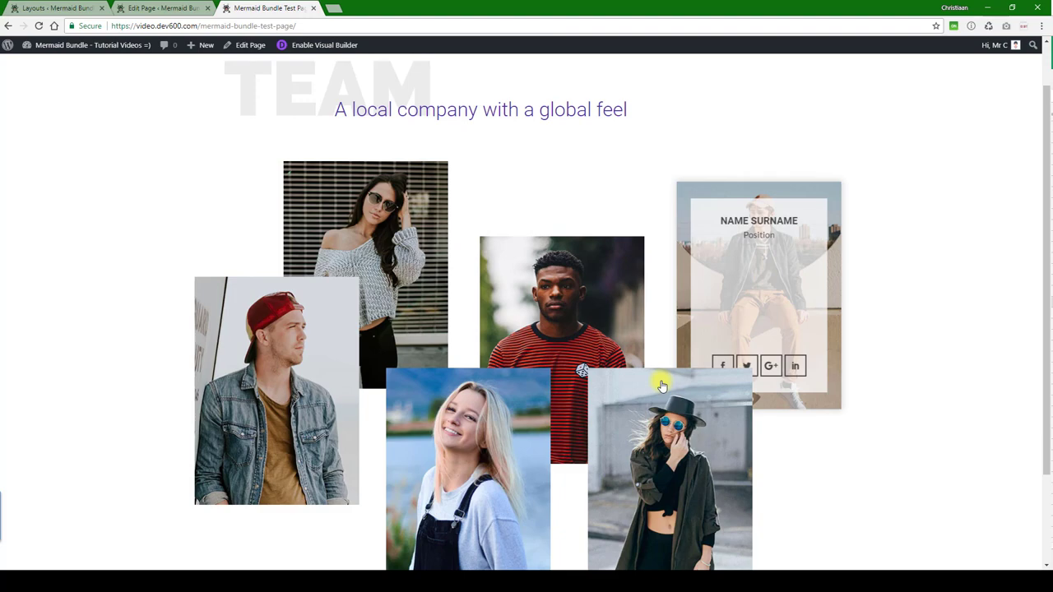
Scroll down to the team section with the staggered member photos and white hover box
{"action": "scroll", "scroll_direction": "down", "scroll_amount": 3}
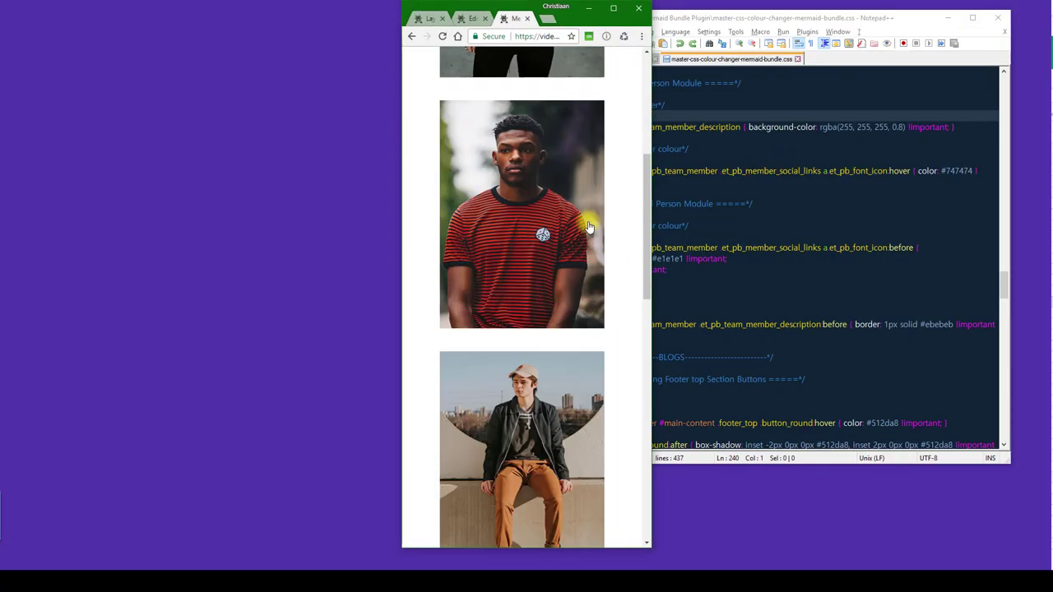
{"action": "scroll", "scroll_direction": "down", "scroll_amount": 3}
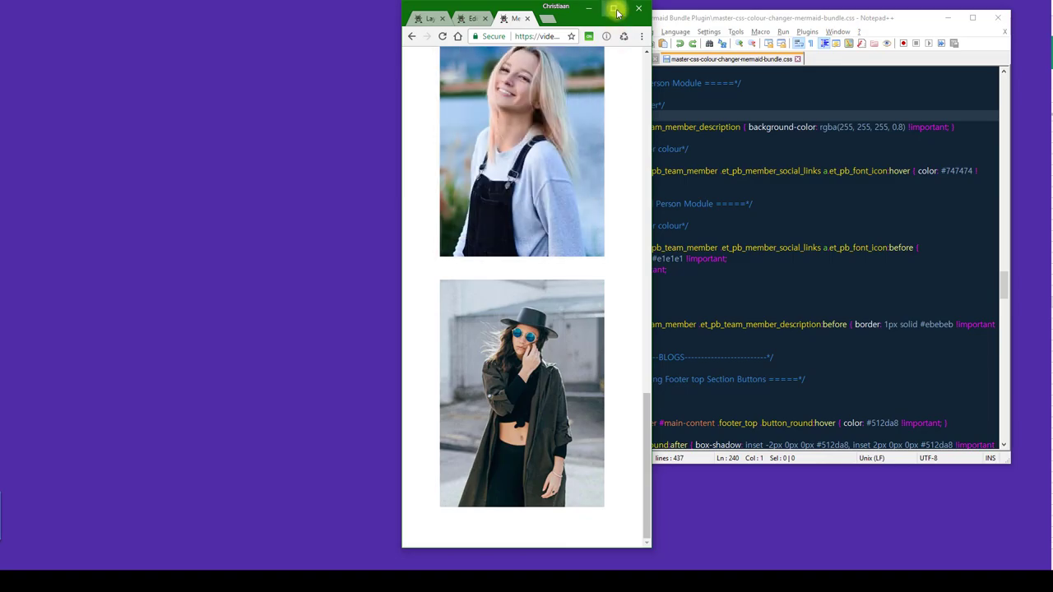
Bring the Mermaid Bundle Test Page back-end editor with its six stacked person modules to full view
{"action": "left_click", "coordinate": [615, 10]}
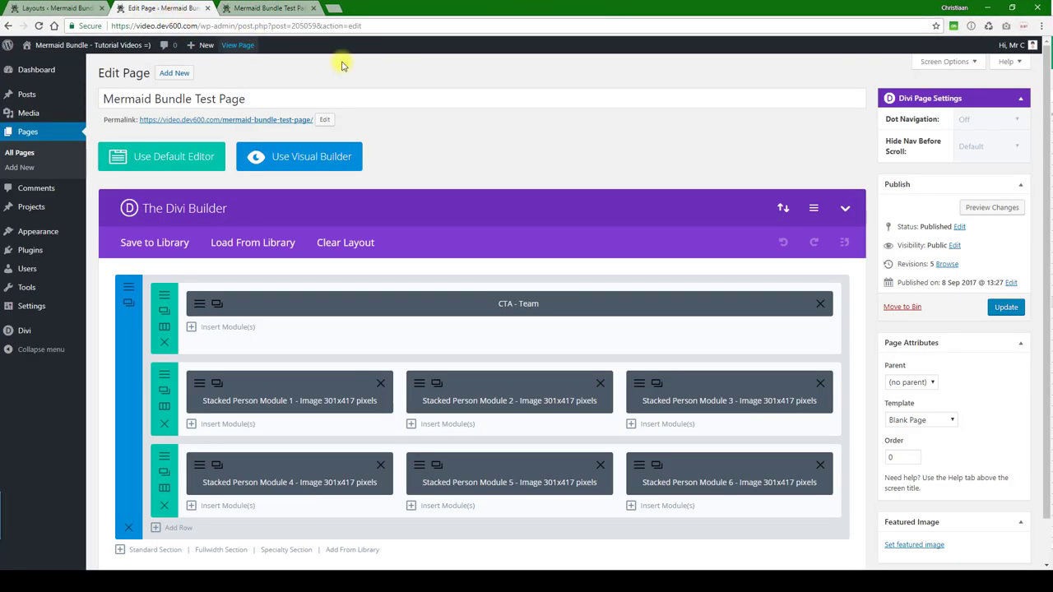
{"action": "mouse_move", "coordinate": [306, 401]}
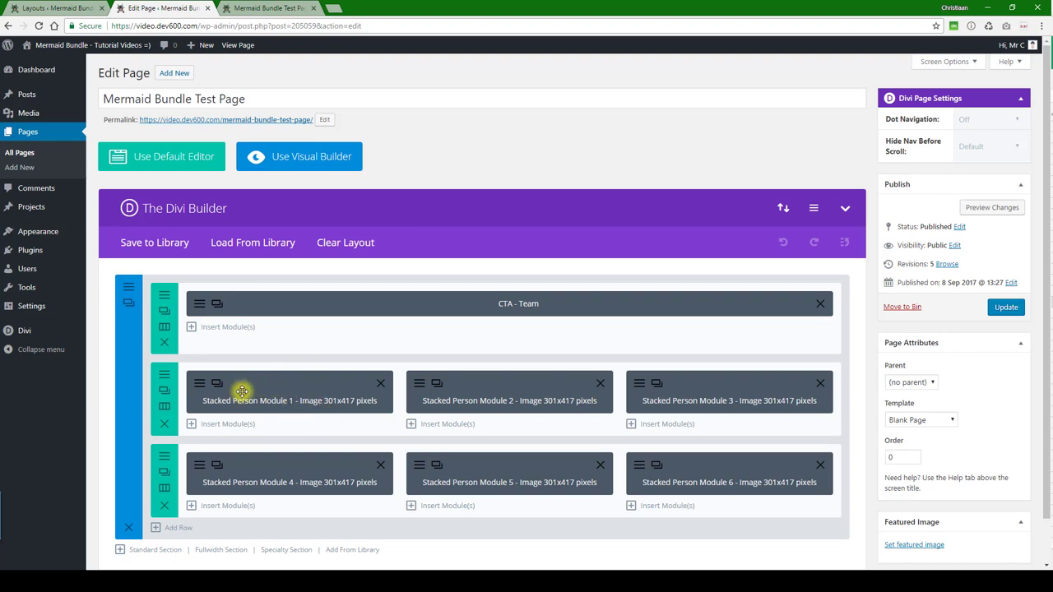
Review Stacked Person Module 1's content fields from name and position through to the image
{"action": "left_click", "coordinate": [243, 390]}
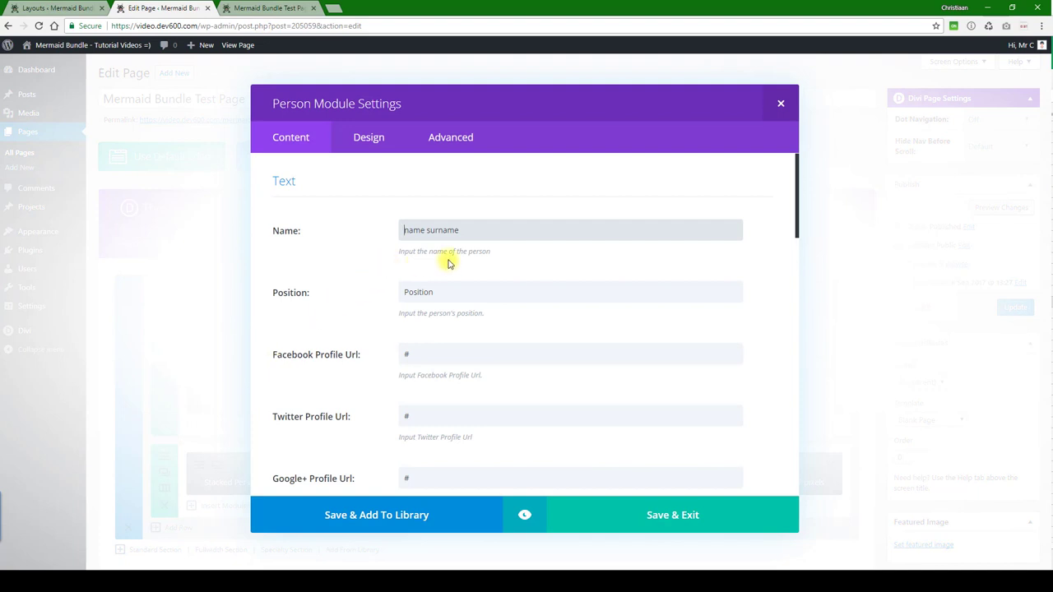
{"action": "scroll", "scroll_direction": "down", "scroll_amount": 3}
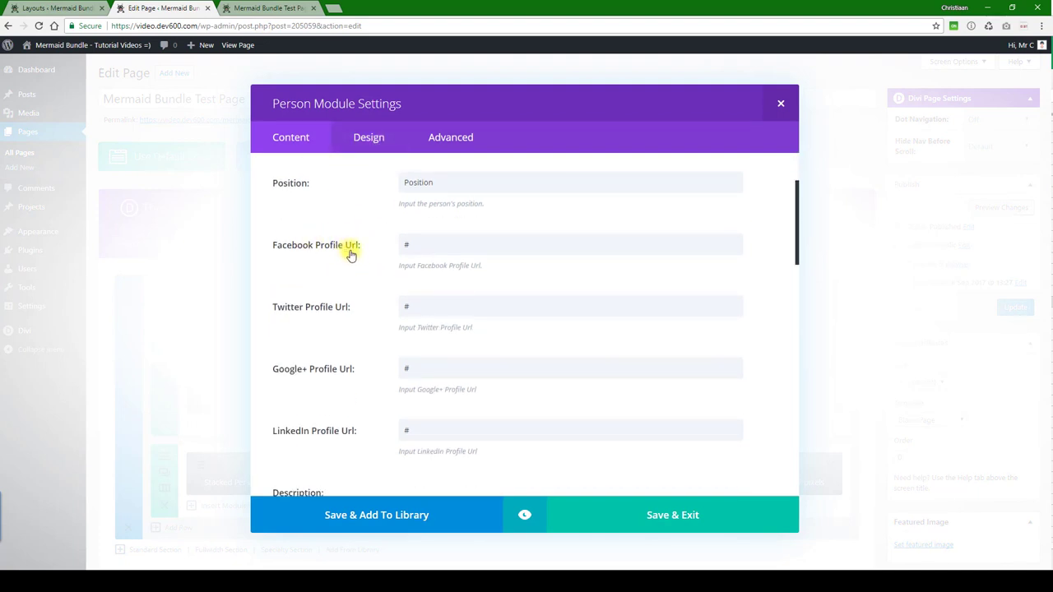
{"action": "scroll", "scroll_direction": "down", "scroll_amount": 3}
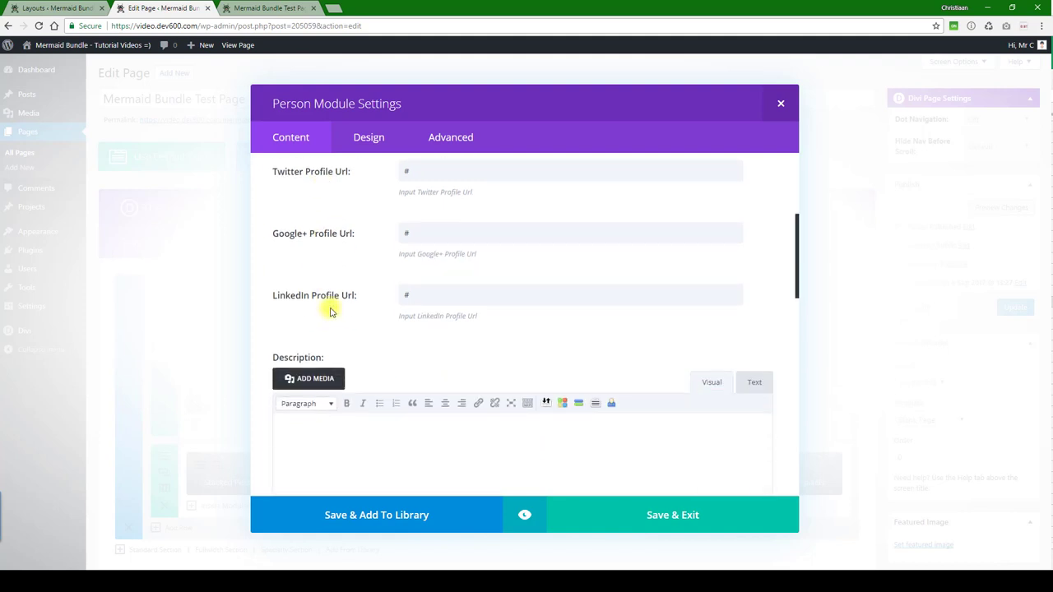
{"action": "scroll", "scroll_direction": "down", "scroll_amount": 3}
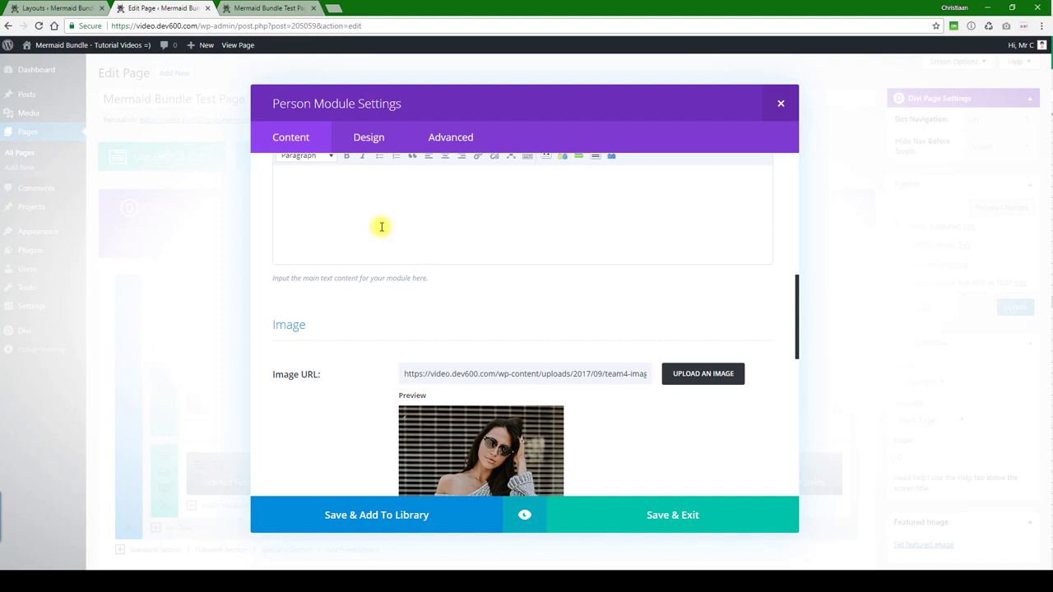
{"action": "left_click", "coordinate": [369, 137]}
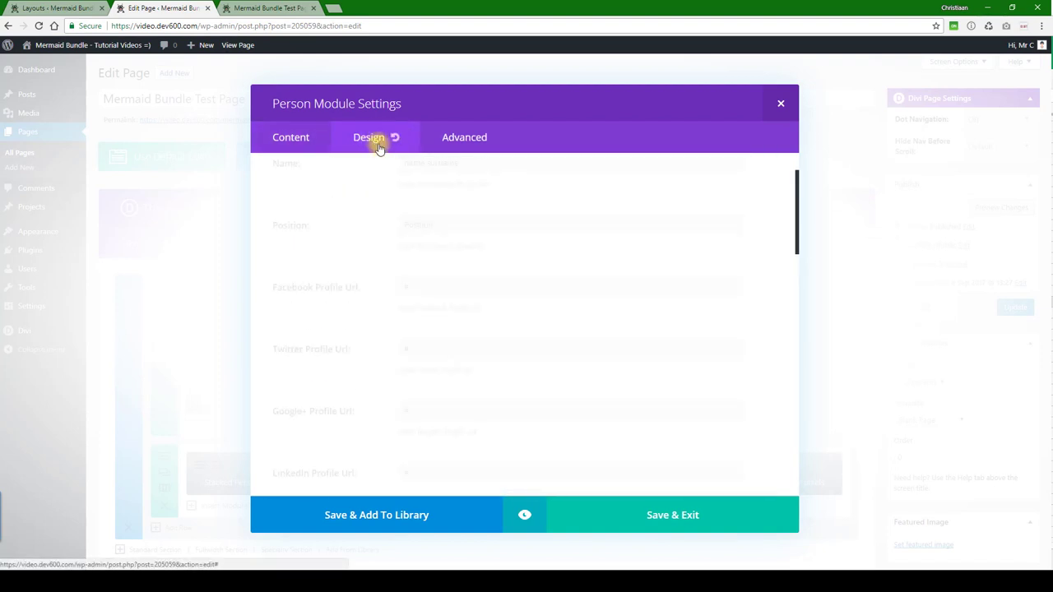
Look through the module's Design options and Advanced custom CSS, then Save & Exit
{"action": "left_click", "coordinate": [368, 136]}
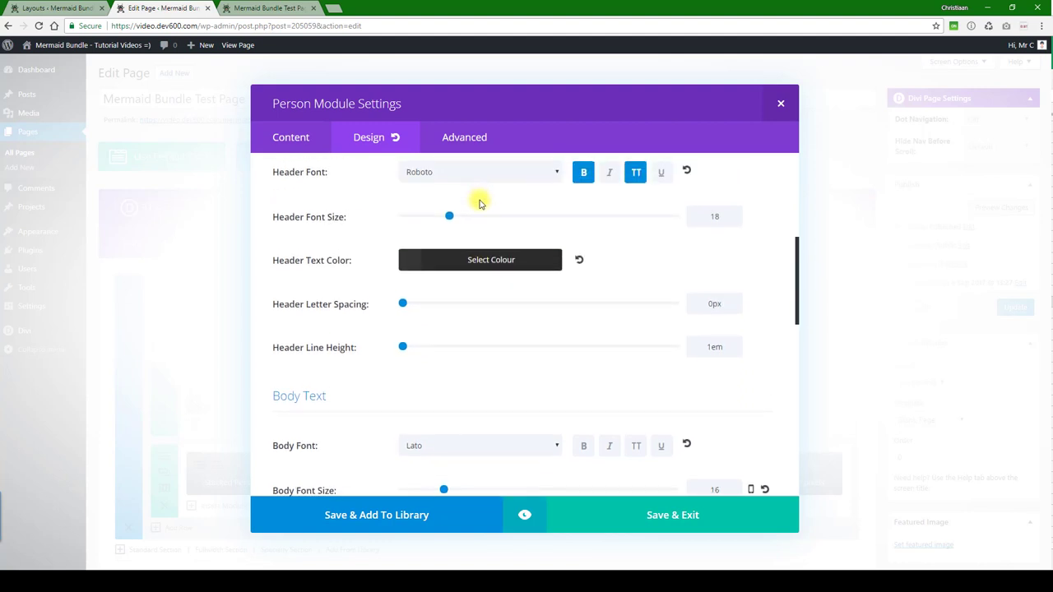
{"action": "scroll", "scroll_direction": "down", "scroll_amount": 3}
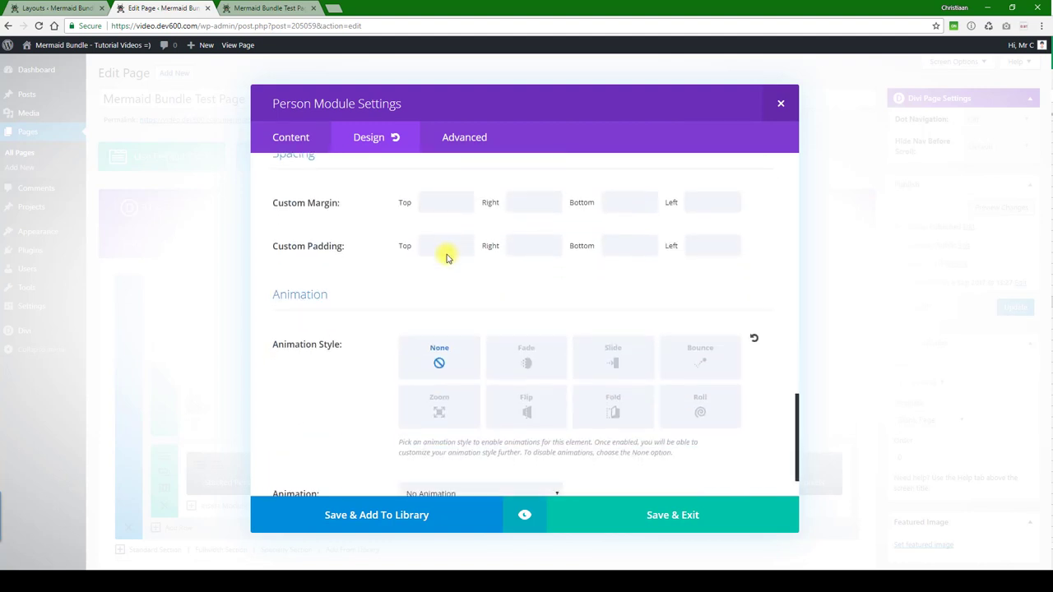
{"action": "left_click", "coordinate": [451, 137]}
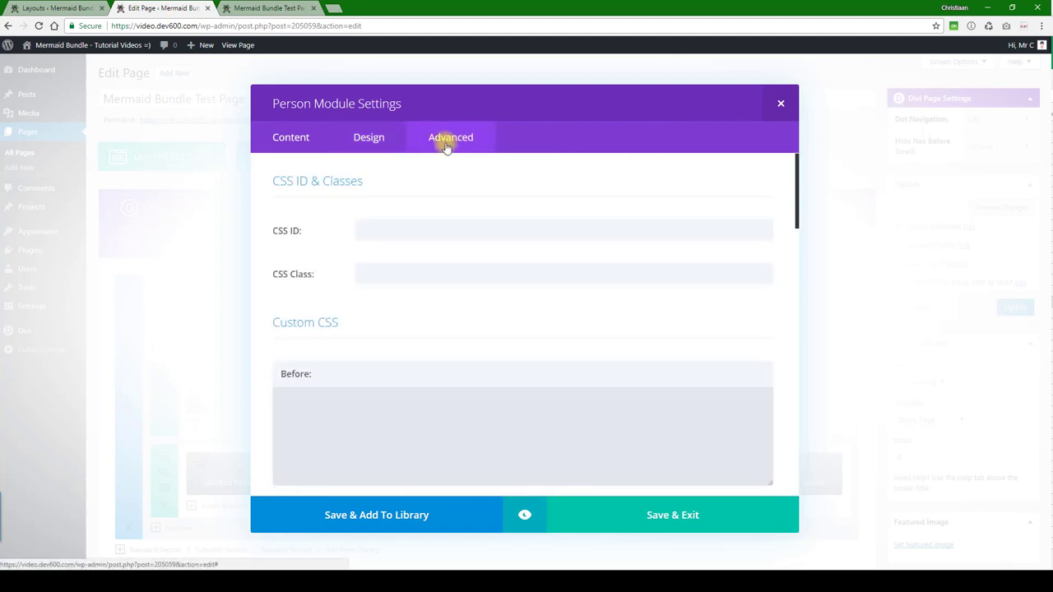
{"action": "scroll", "scroll_direction": "down", "scroll_amount": 3}
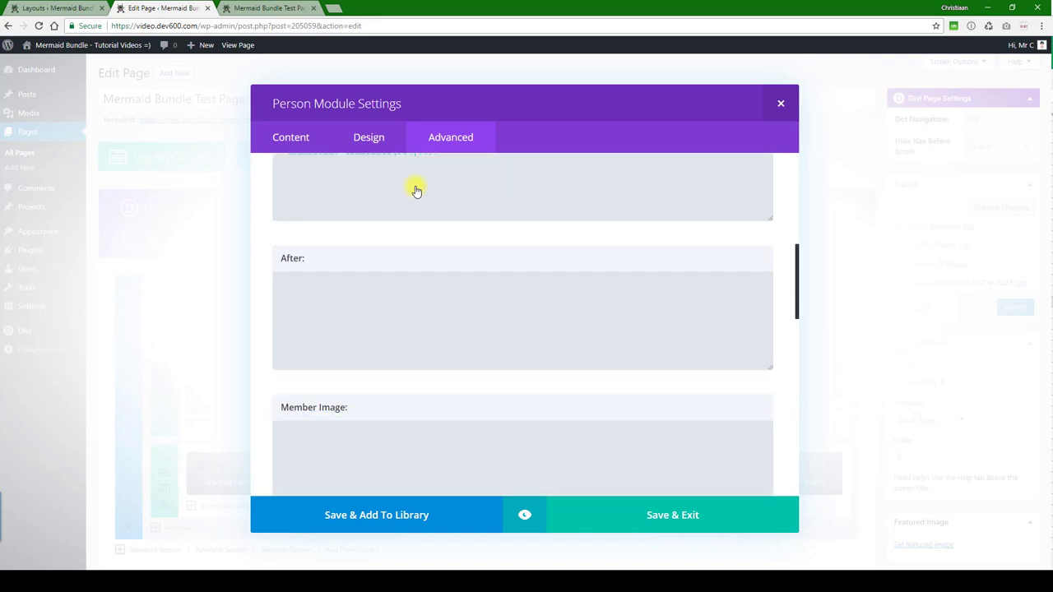
{"action": "scroll", "scroll_direction": "down", "scroll_amount": 3}
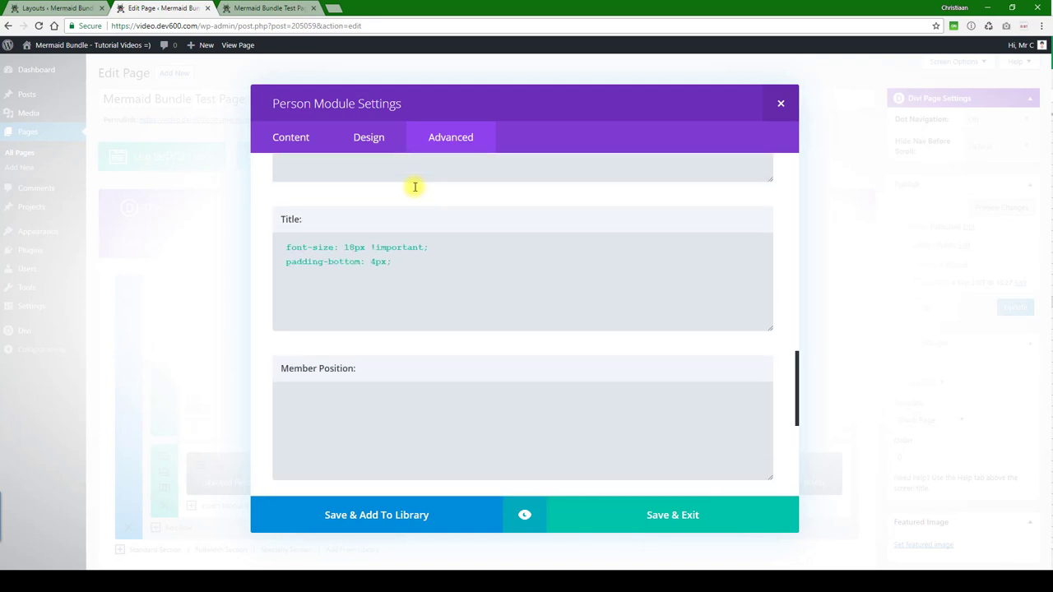
{"action": "scroll", "scroll_direction": "down", "scroll_amount": 3}
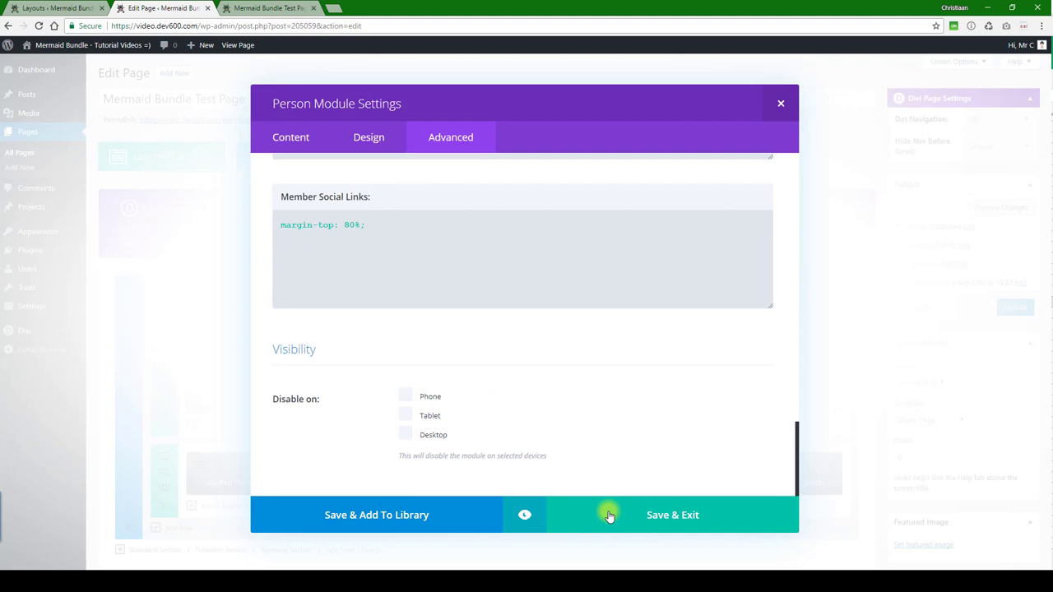
{"action": "left_click", "coordinate": [671, 513]}
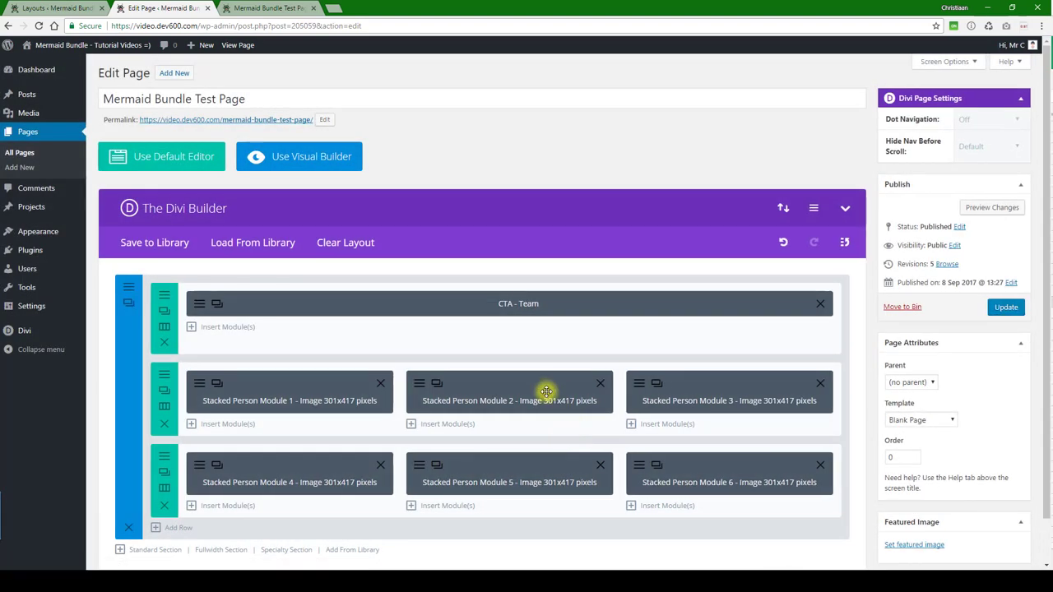
{"action": "mouse_move", "coordinate": [399, 132]}
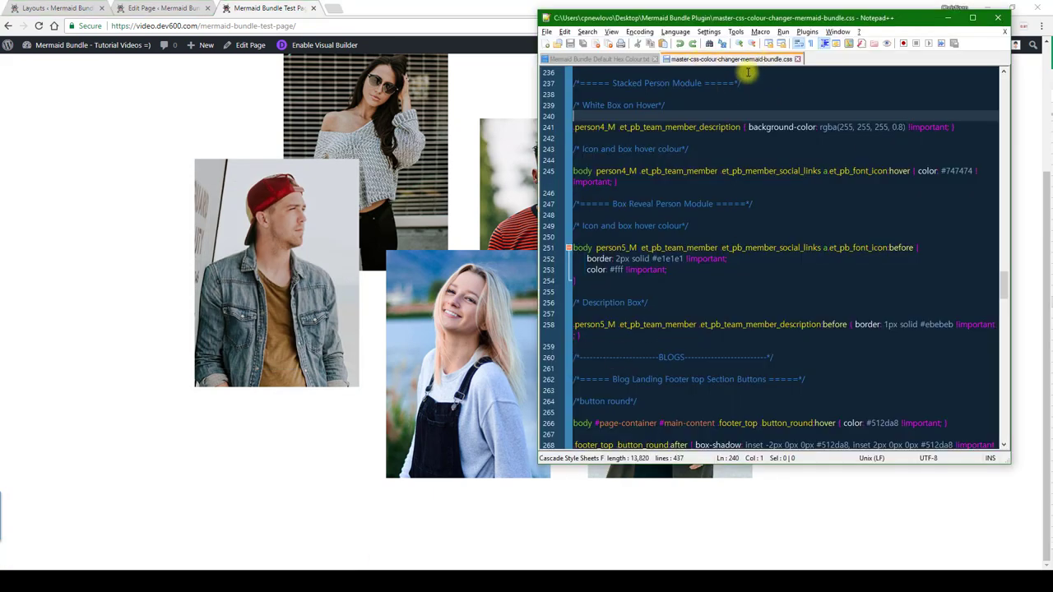
Replace the hover-box background with rgba(167, 241, 152, 0.7) and the icon hover colour with #a1fb9c from the colour notes
{"action": "double_click", "coordinate": [642, 106]}
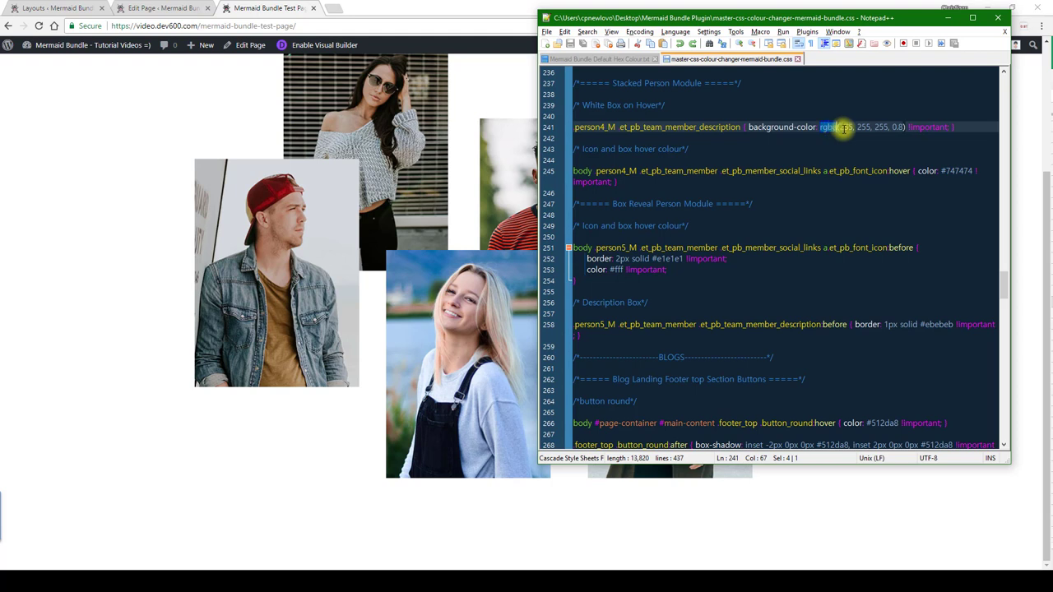
{"action": "left_click", "coordinate": [901, 127]}
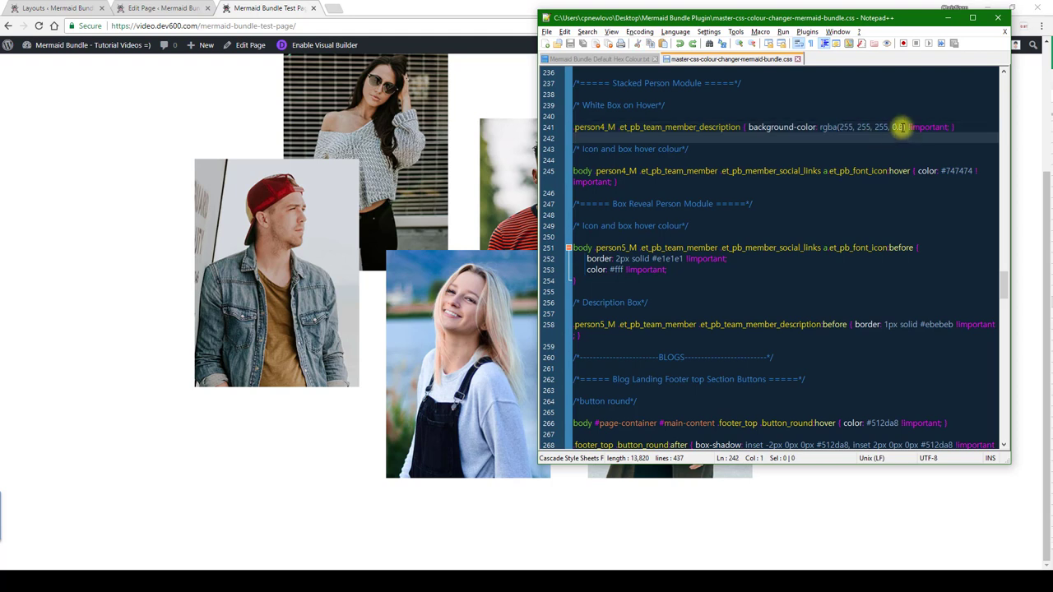
{"action": "mouse_move", "coordinate": [605, 60]}
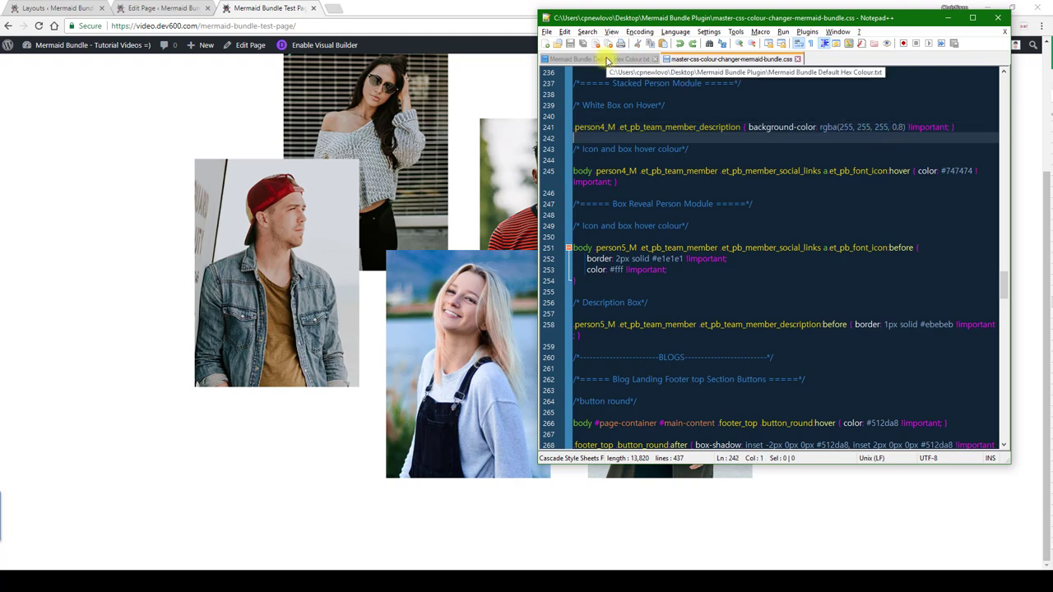
{"action": "left_click", "coordinate": [595, 59]}
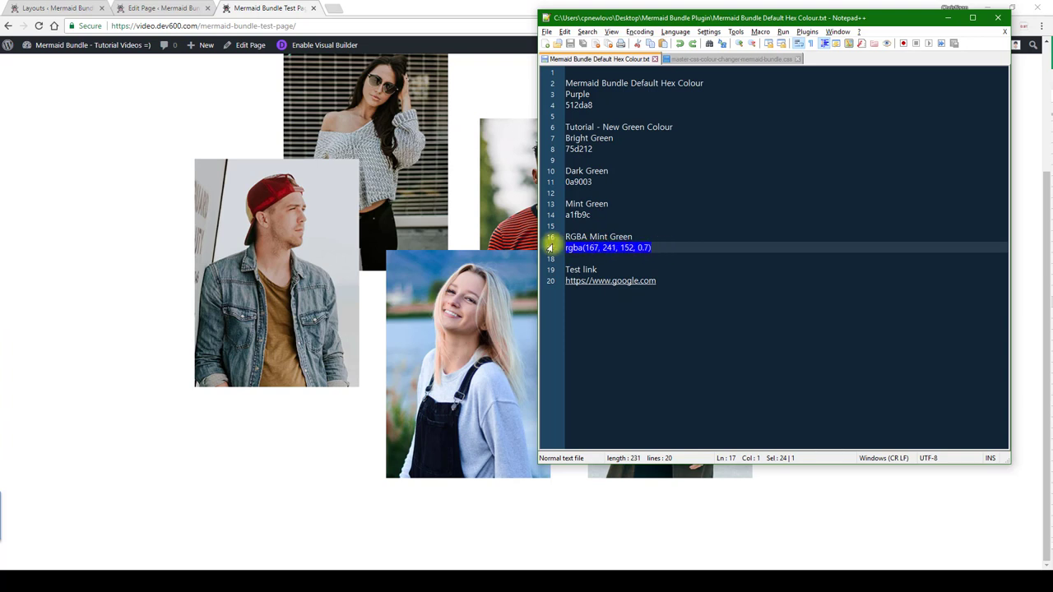
{"action": "left_click", "coordinate": [727, 59]}
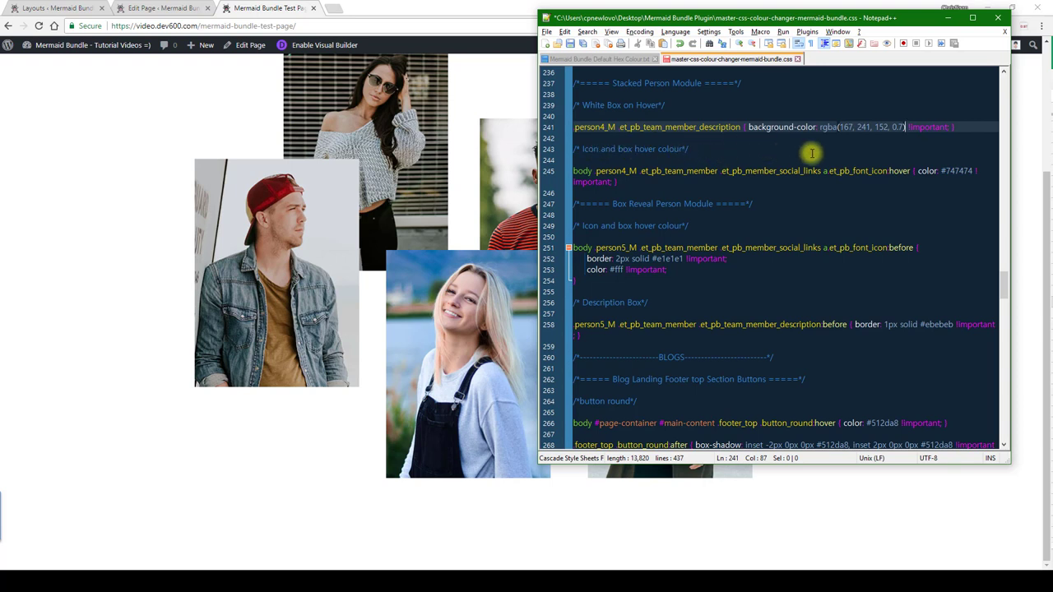
{"action": "left_click", "coordinate": [576, 59]}
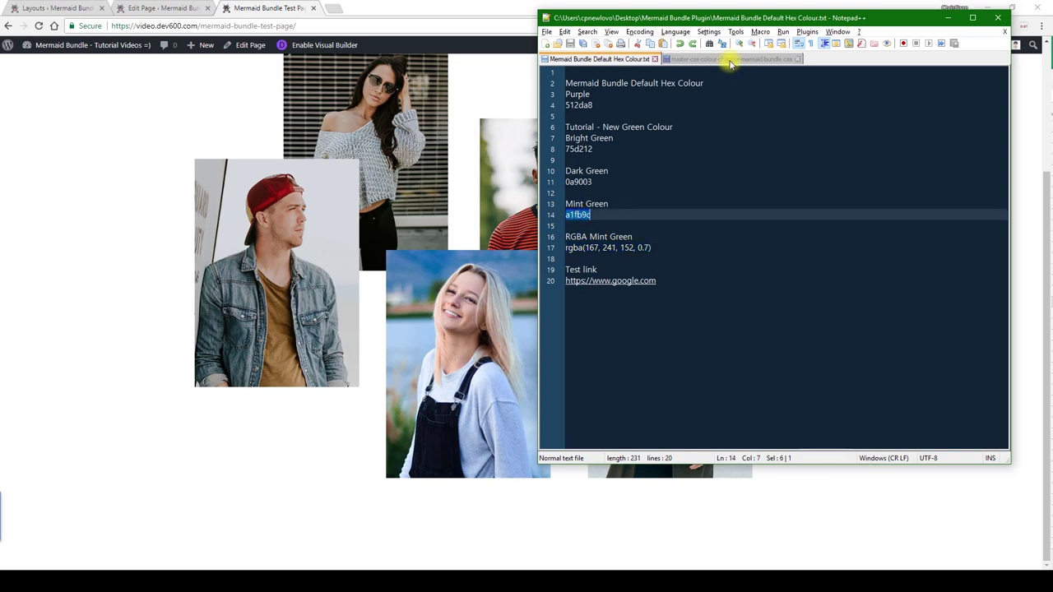
{"action": "left_click", "coordinate": [731, 59]}
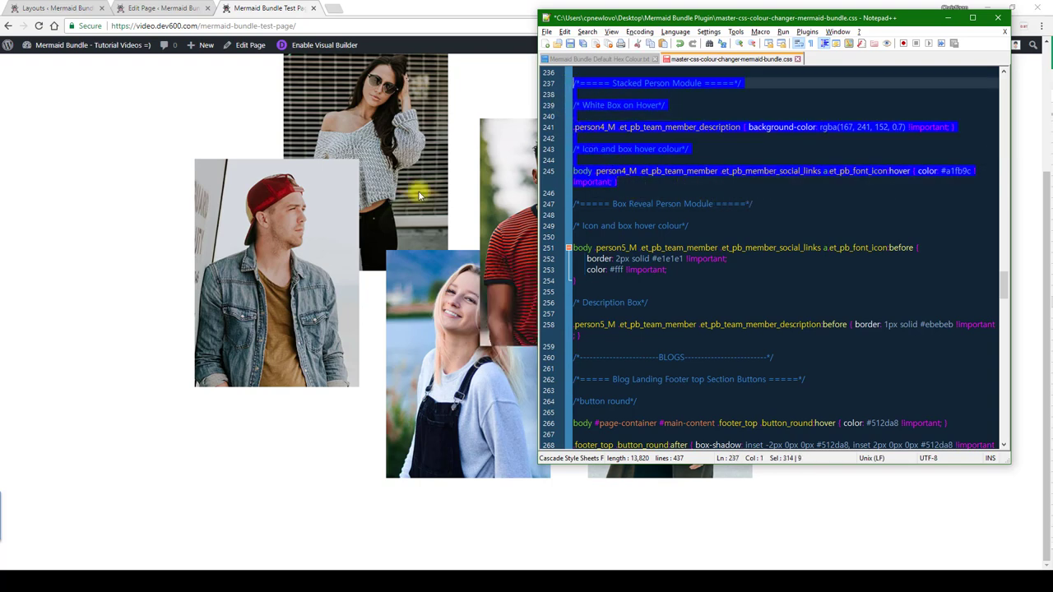
Save the mint-green hover rules into the page's Divi Custom CSS and update the page
{"action": "left_click", "coordinate": [163, 6]}
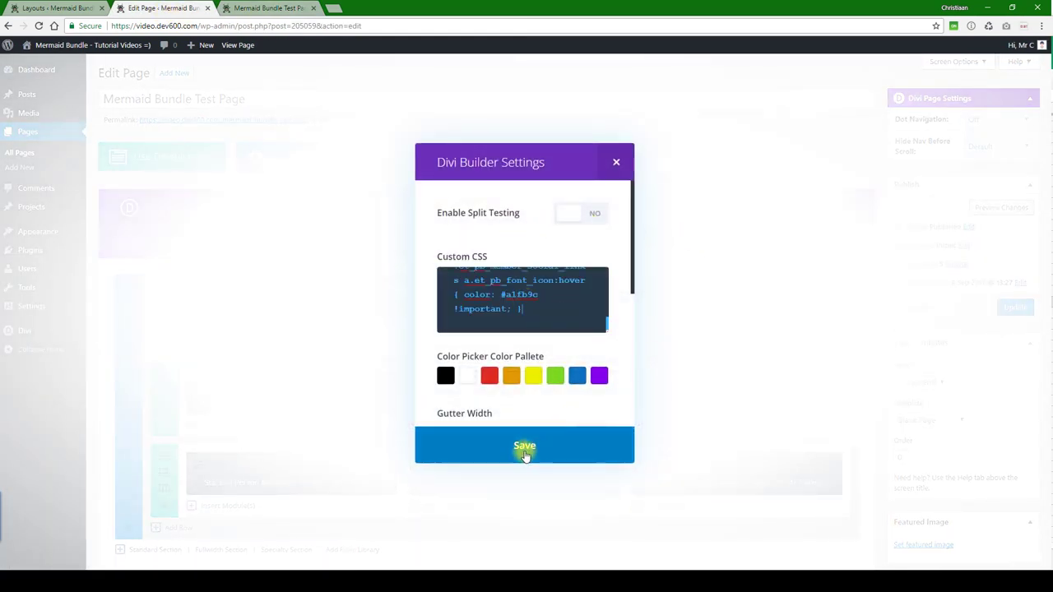
{"action": "left_click", "coordinate": [523, 444]}
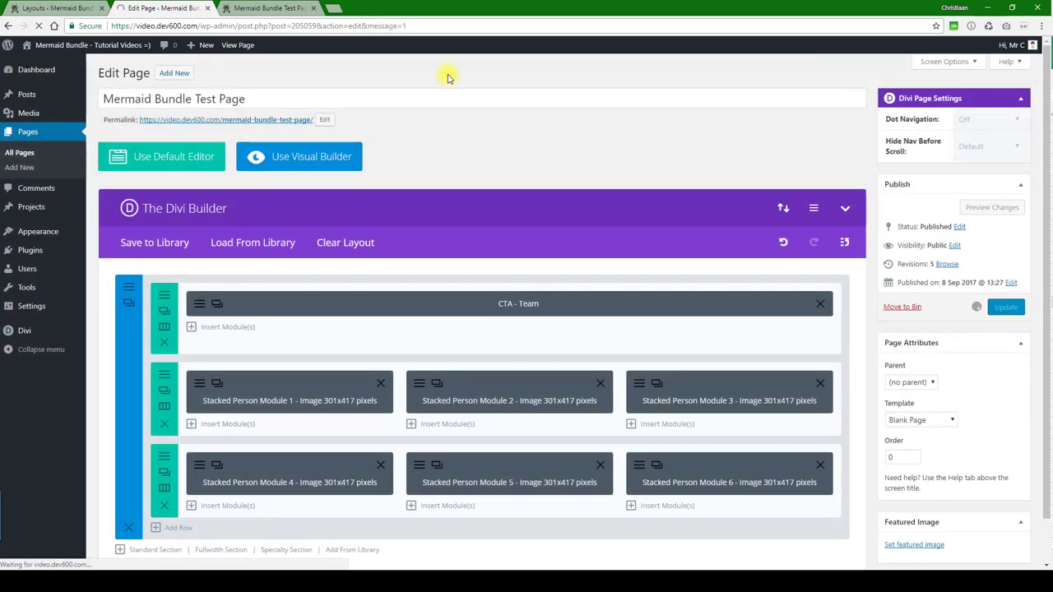
View the live test page to confirm the mint-green hover box and icon colour on a member photo
{"action": "left_click", "coordinate": [266, 6]}
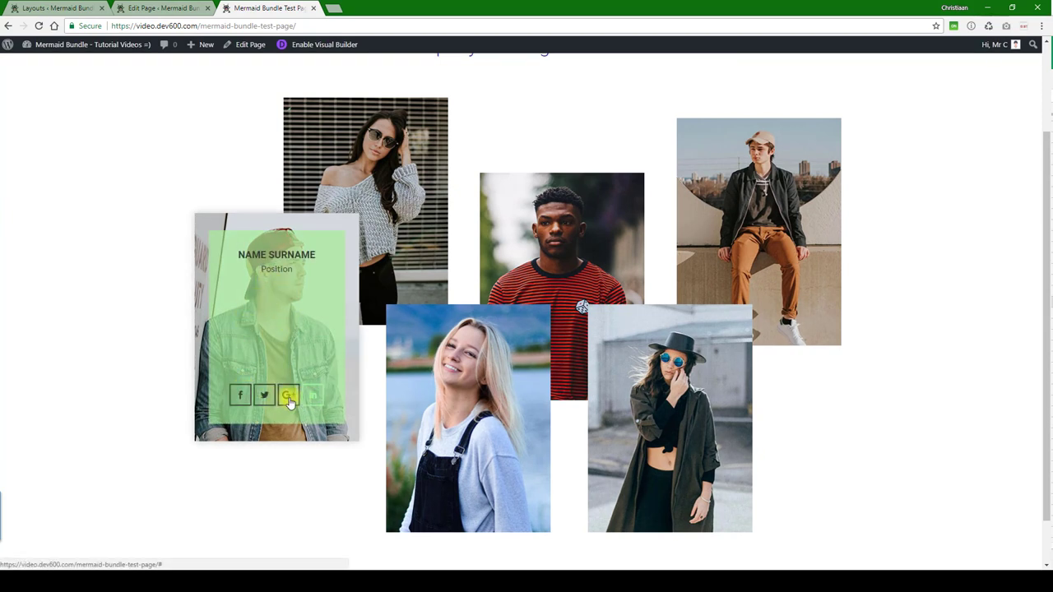
{"action": "mouse_move", "coordinate": [288, 397]}
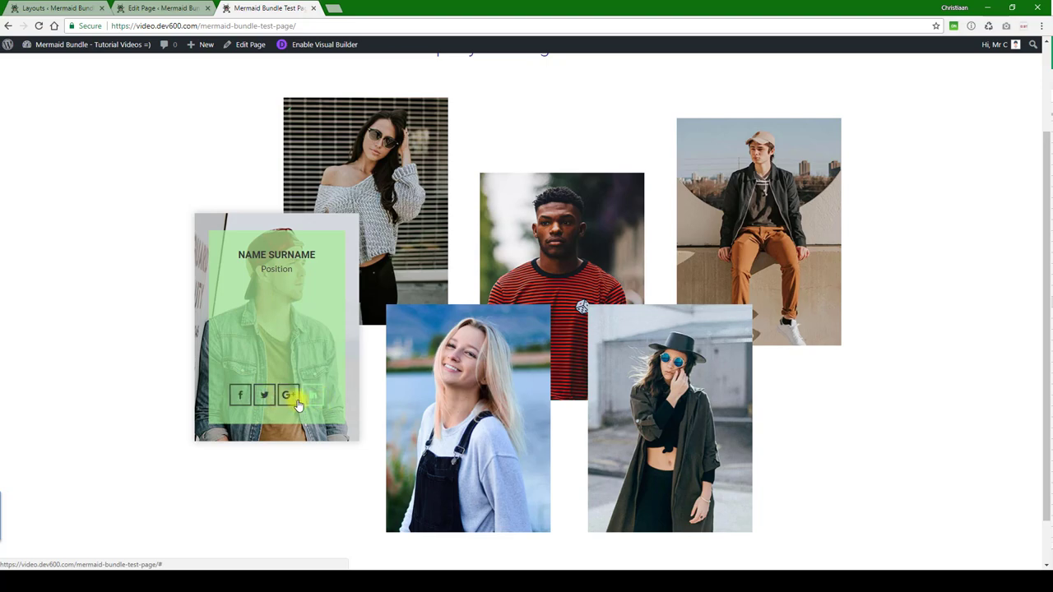